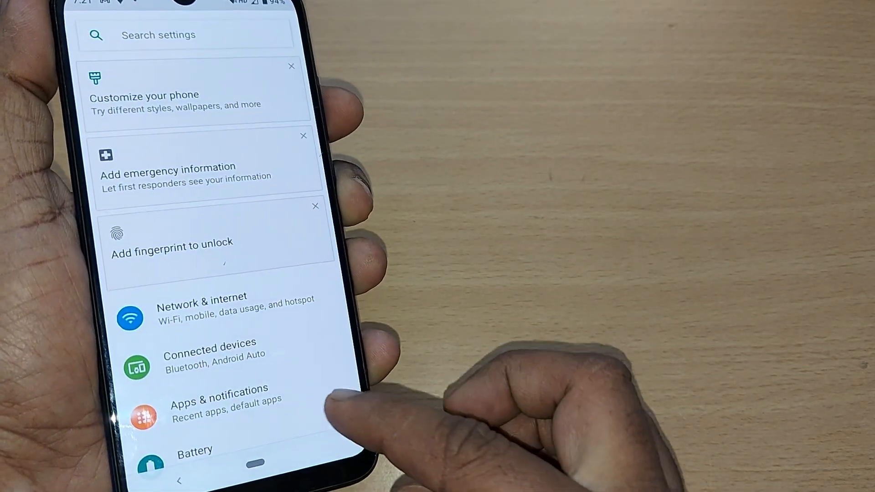
Step: Scroll through Settings to reach the Google services page and its bottom options
scroll("down", 3)
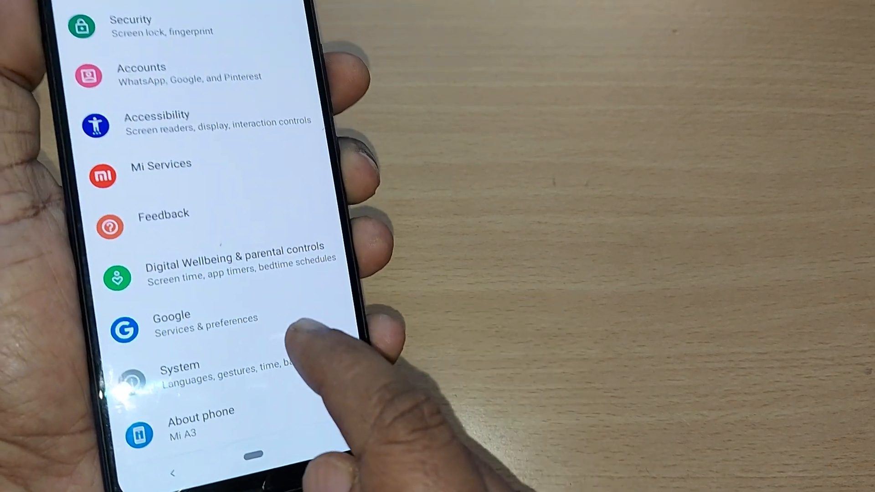
scroll("down", 3)
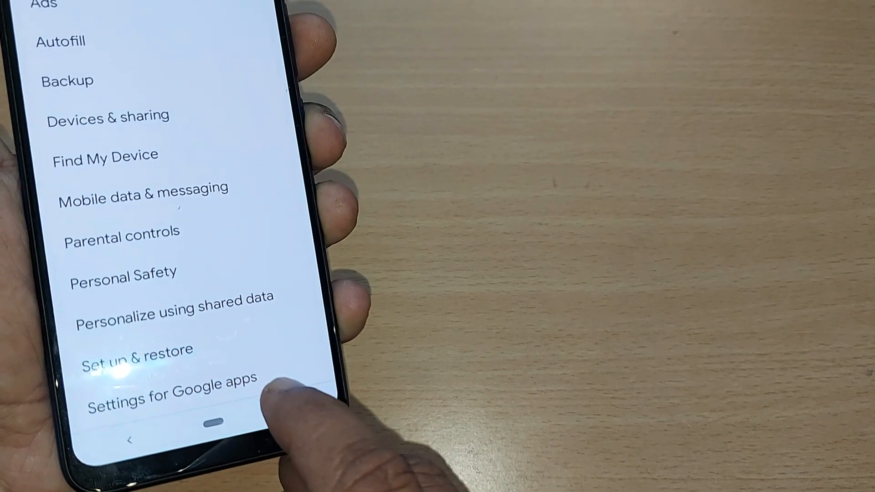
Step: Open 'Settings for Google apps' from the bottom of the Google page
left_click(171, 389)
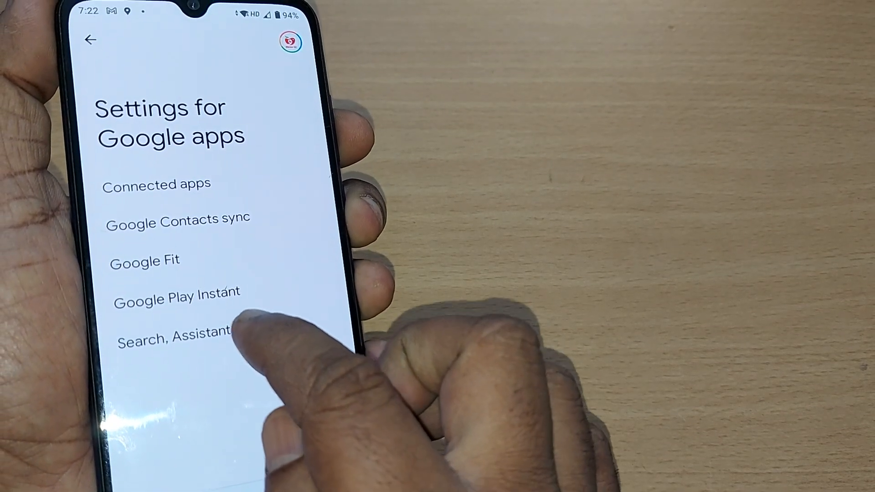
Step: Open 'Search, Assistant & Voice' settings
left_click(173, 340)
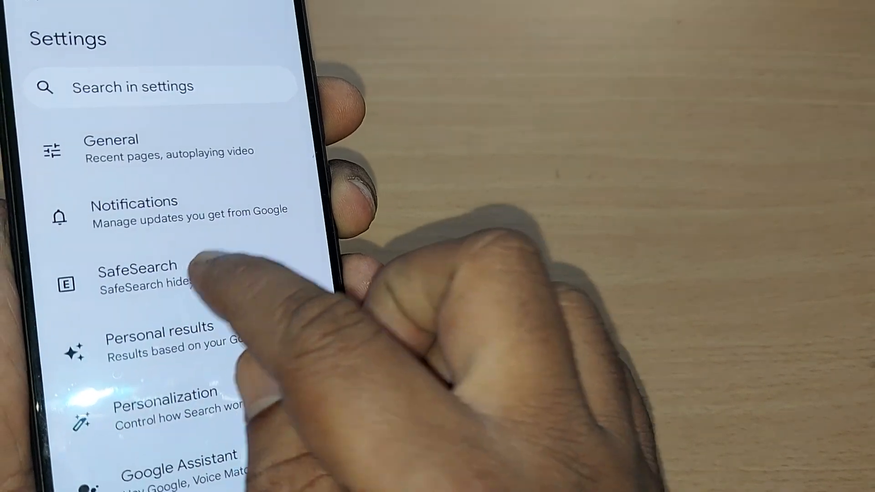
Step: Open the SafeSearch page and switch the SafeSearch toggle on
left_click(137, 273)
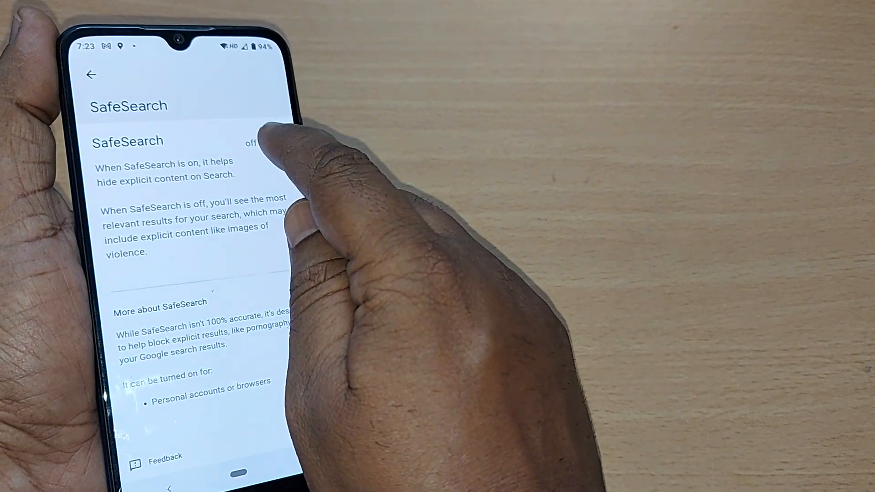
left_click(266, 140)
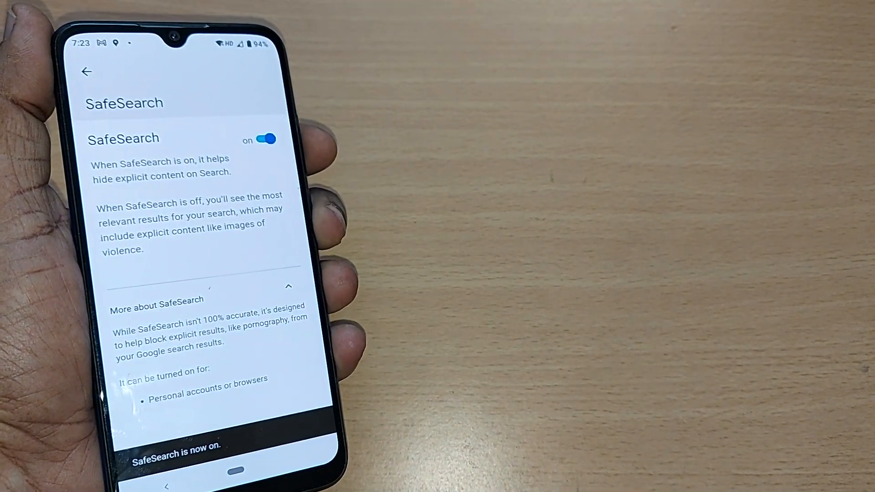